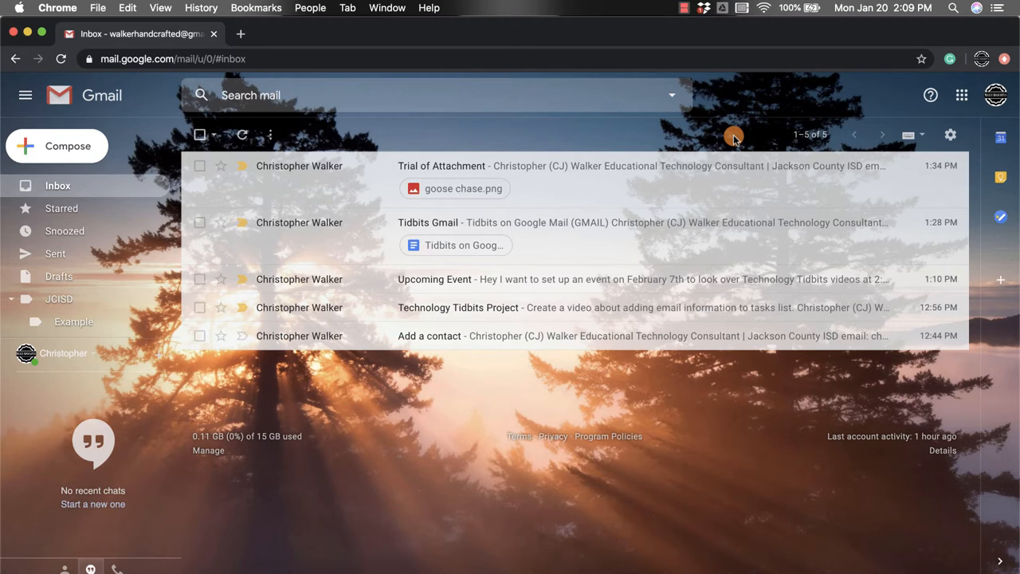
mouse_move(581, 95)
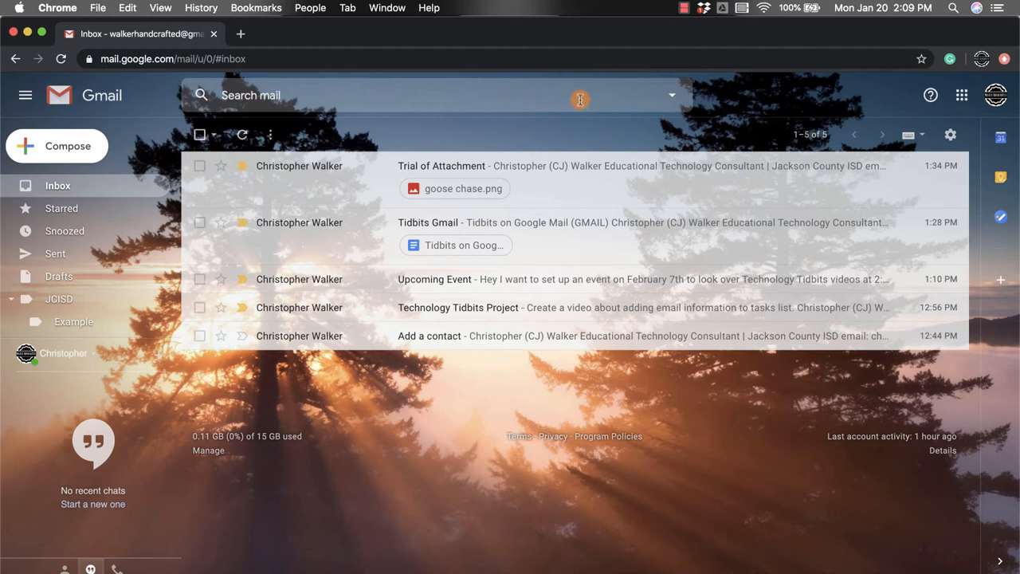
mouse_move(627, 98)
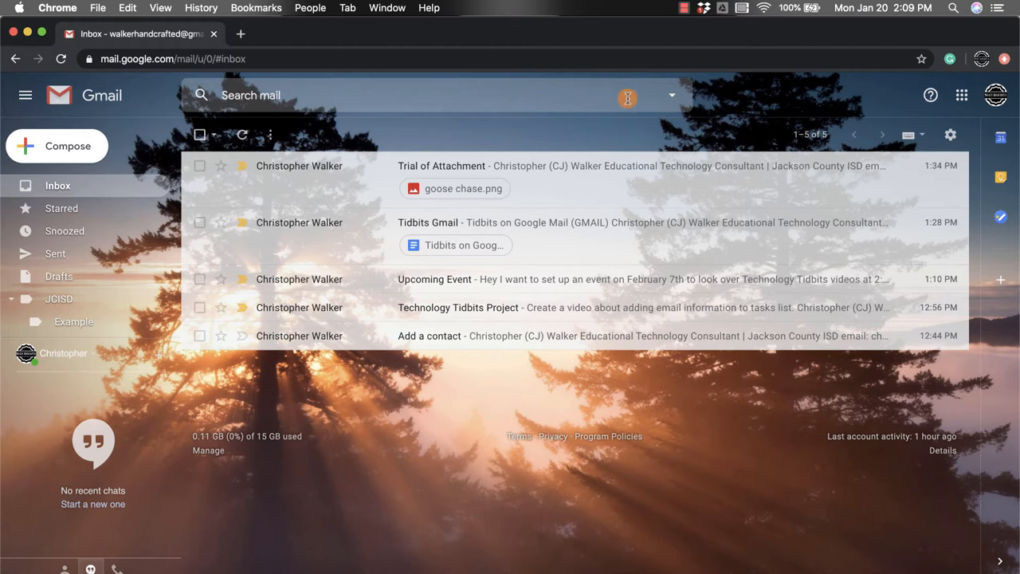
mouse_move(650, 107)
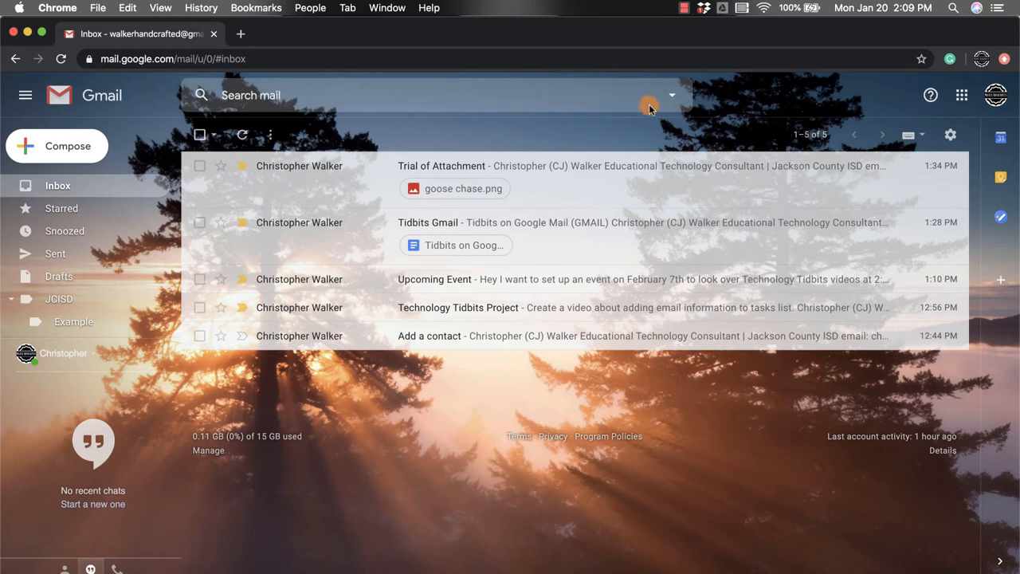
mouse_move(675, 104)
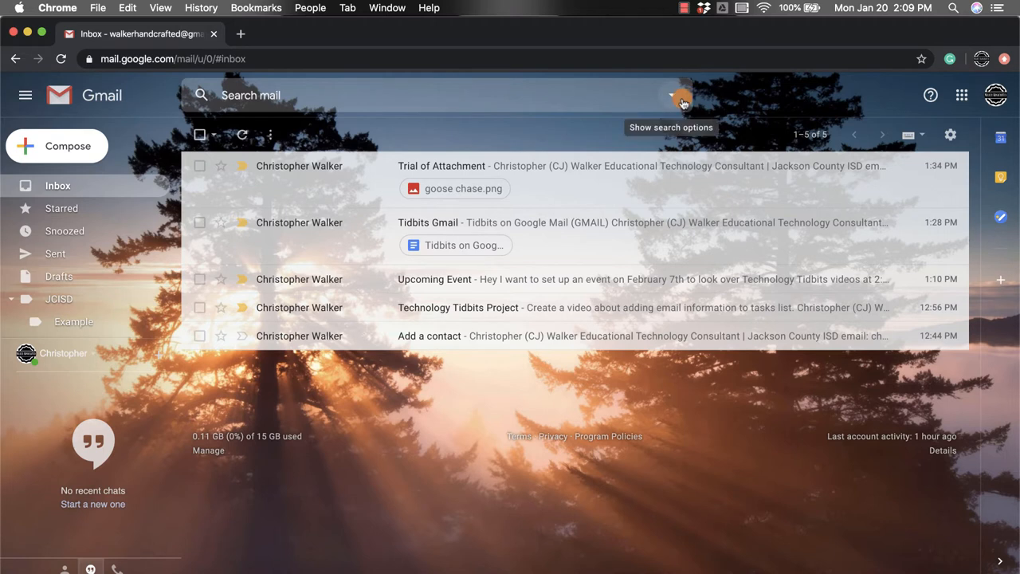
Expand Gmail's advanced search form with From, To, Size and Date within fields
left_click(682, 100)
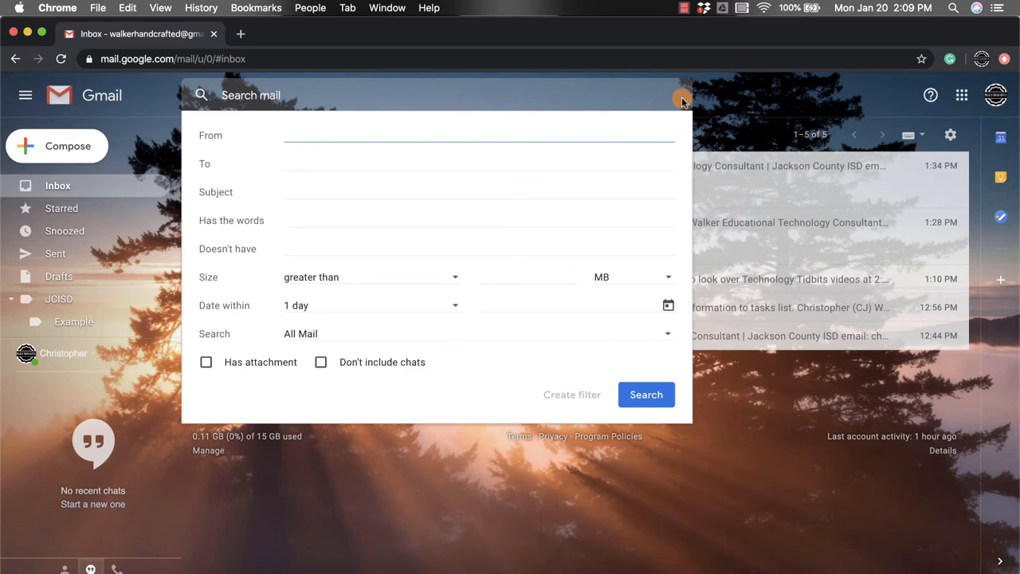
mouse_move(332, 127)
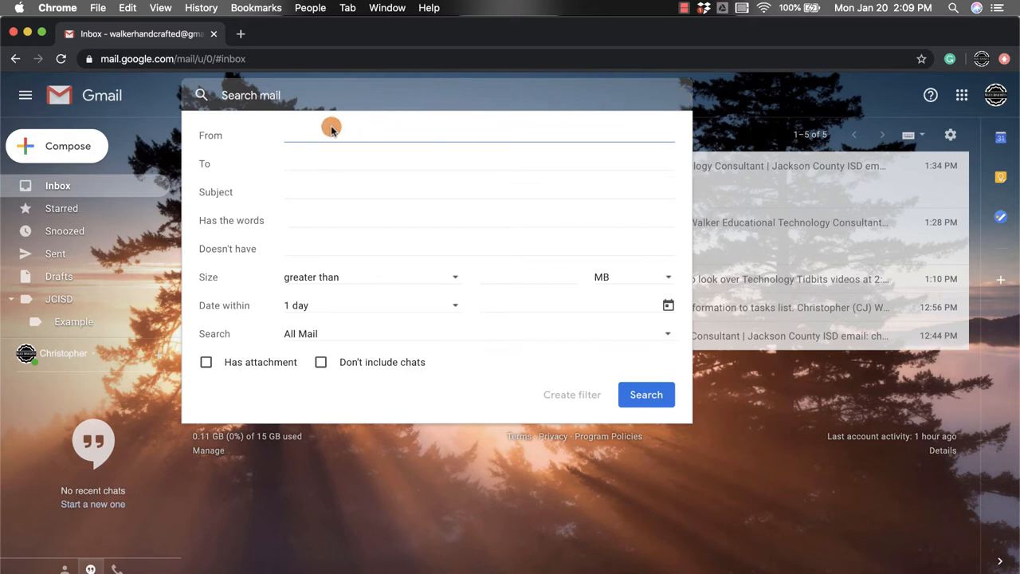
mouse_move(313, 156)
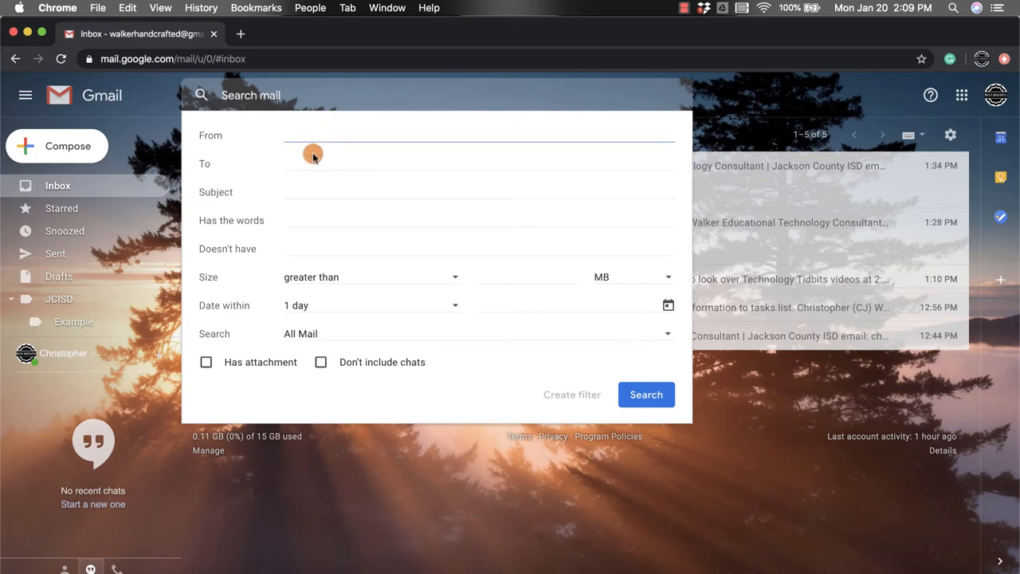
mouse_move(227, 198)
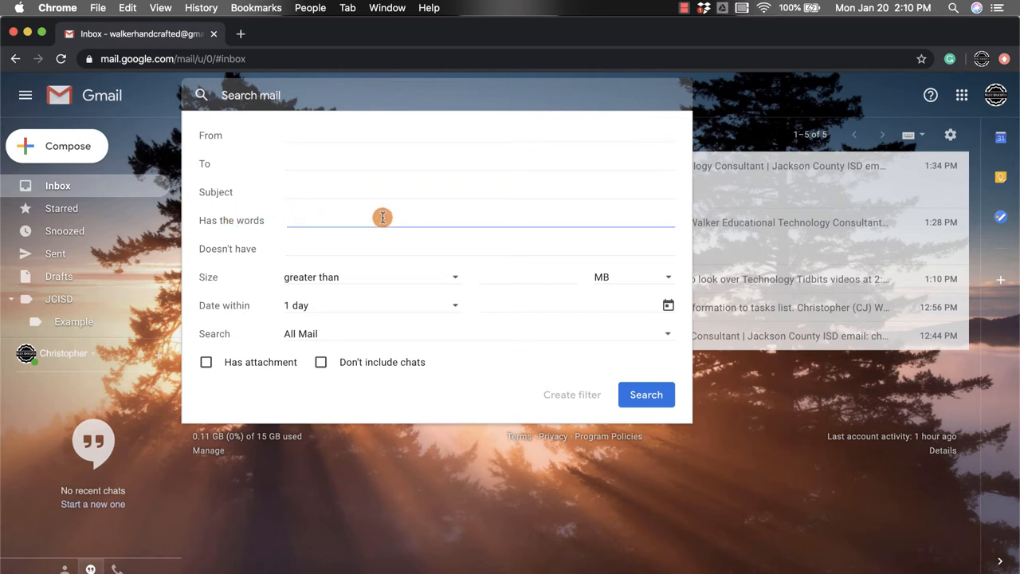
mouse_move(357, 250)
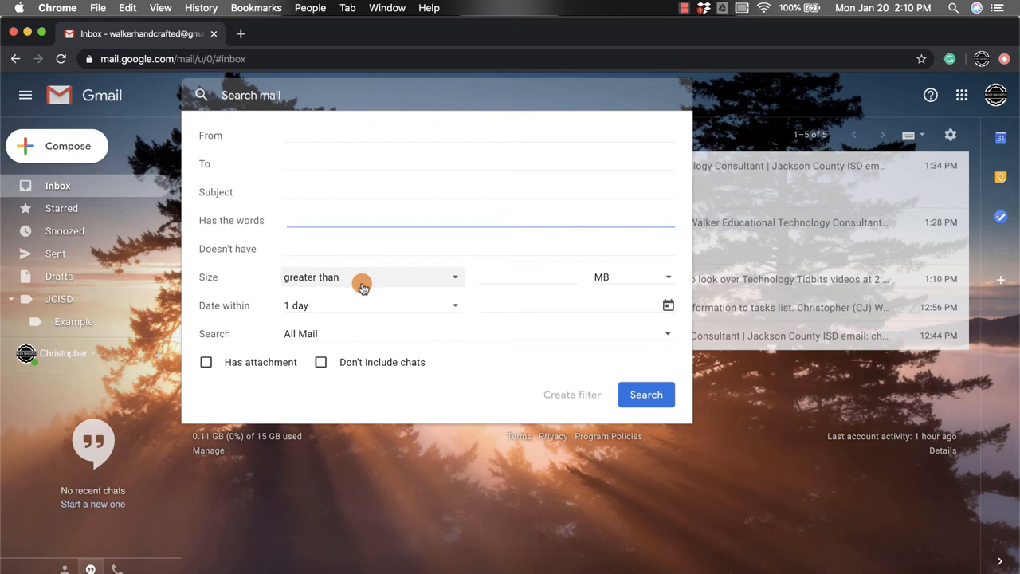
mouse_move(278, 310)
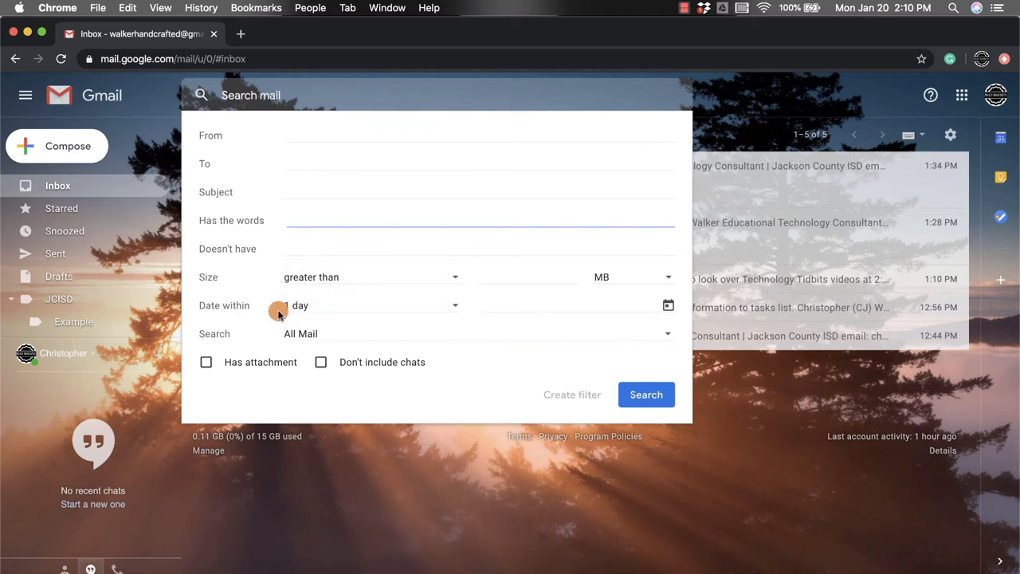
mouse_move(246, 317)
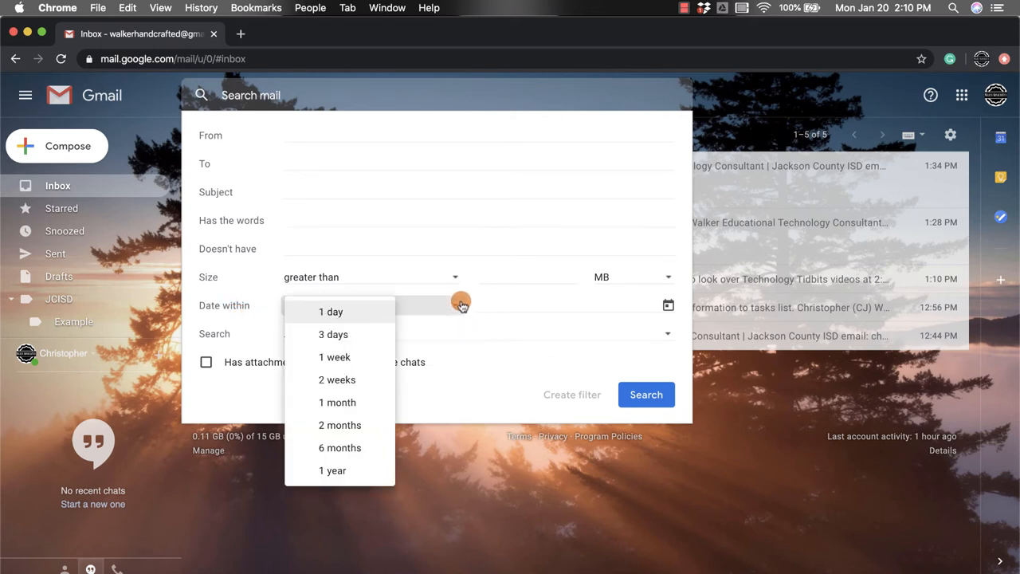
mouse_move(353, 350)
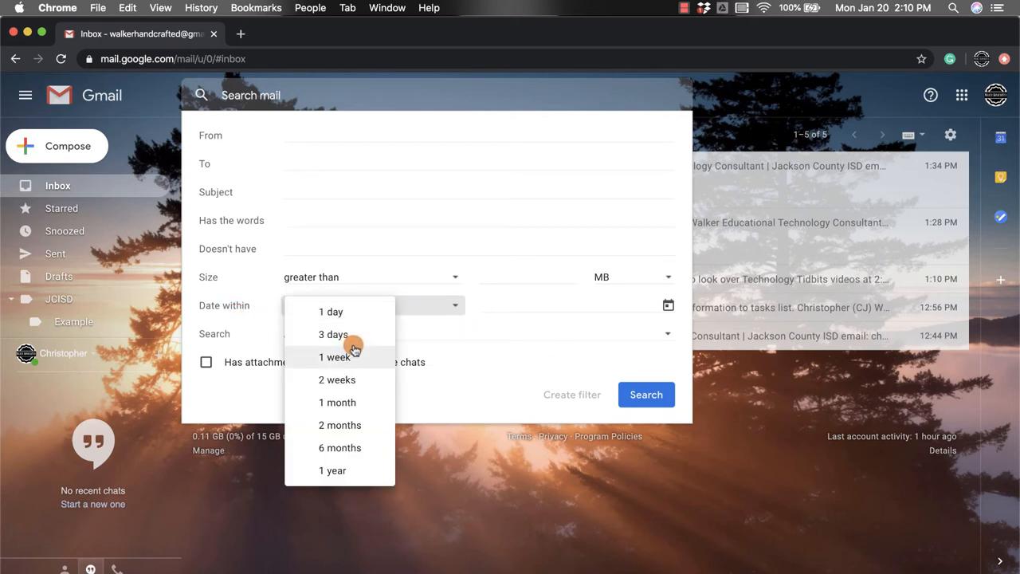
mouse_move(333, 334)
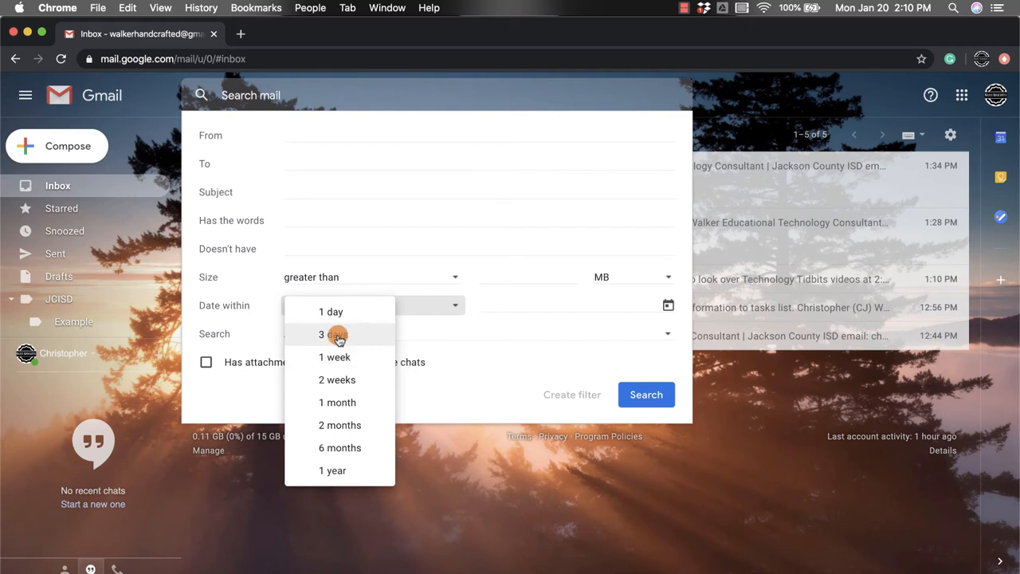
mouse_move(491, 422)
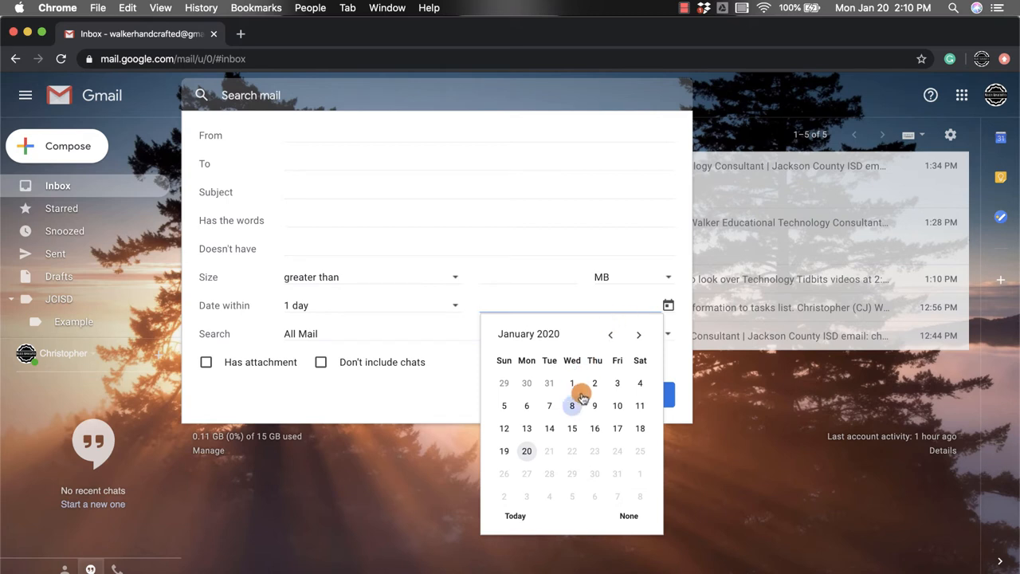
mouse_move(616, 422)
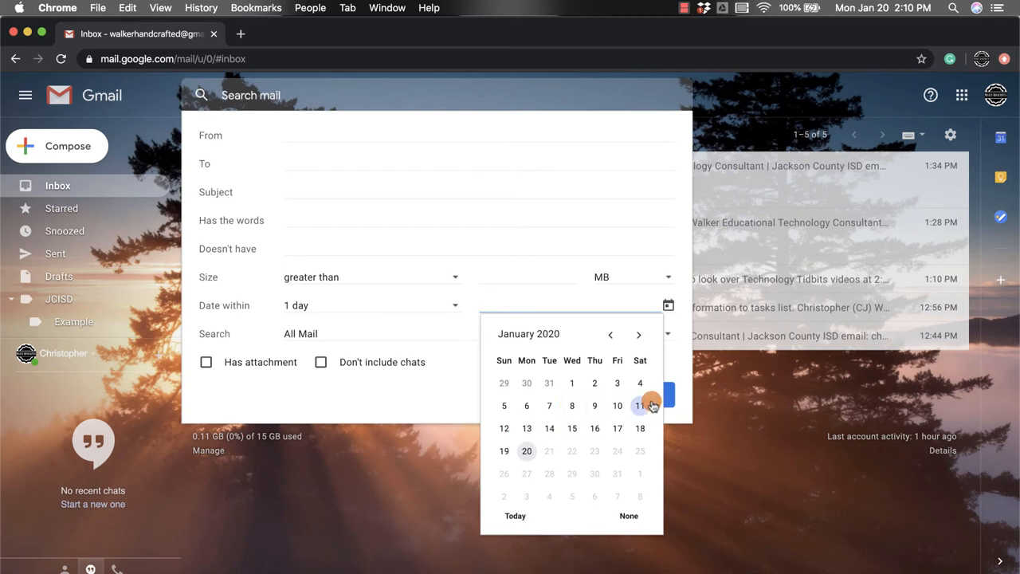
Pick 25 December 2019 in the date calendar and keep searching All Mail
left_click(611, 334)
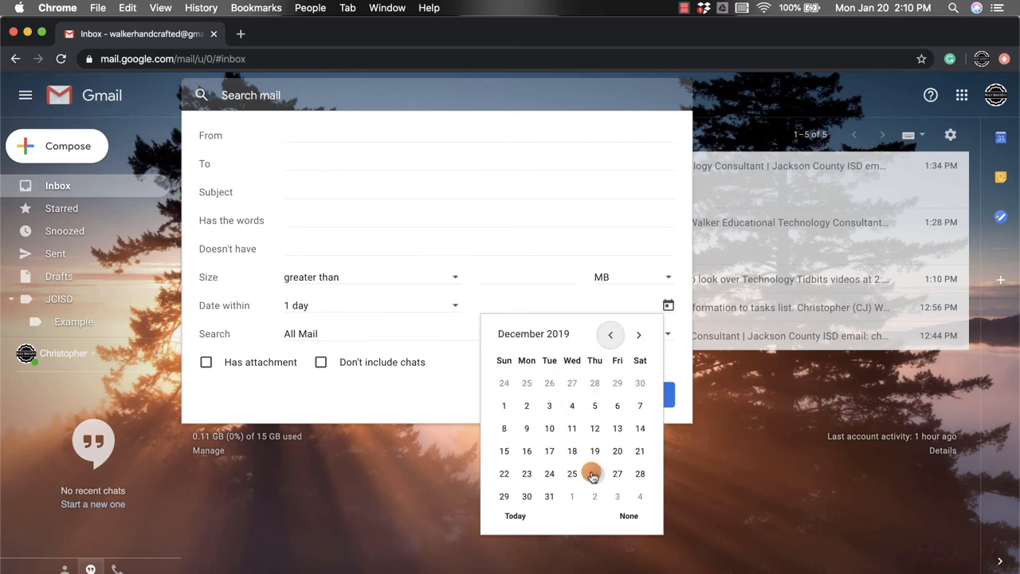
left_click(572, 473)
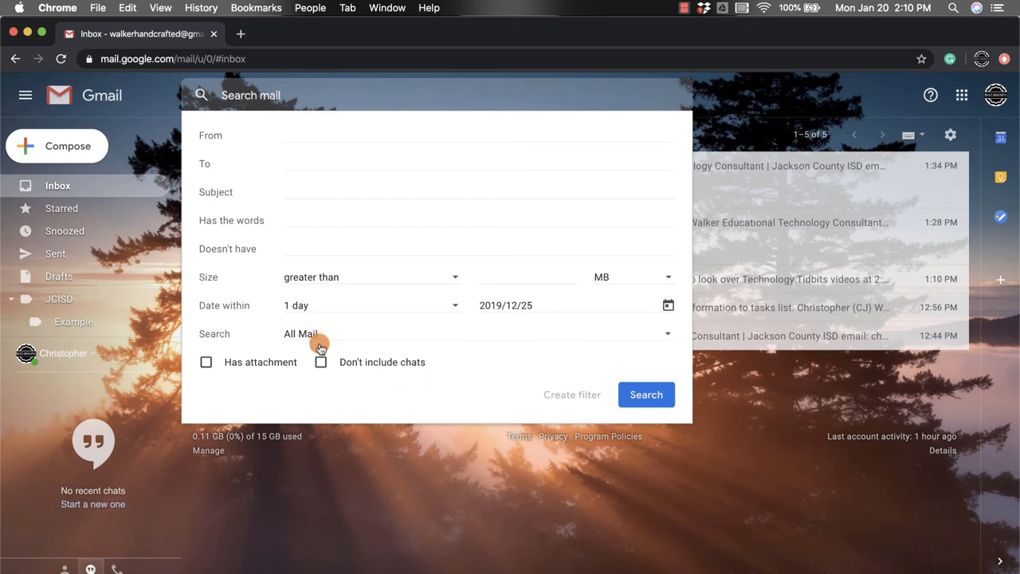
left_click(479, 333)
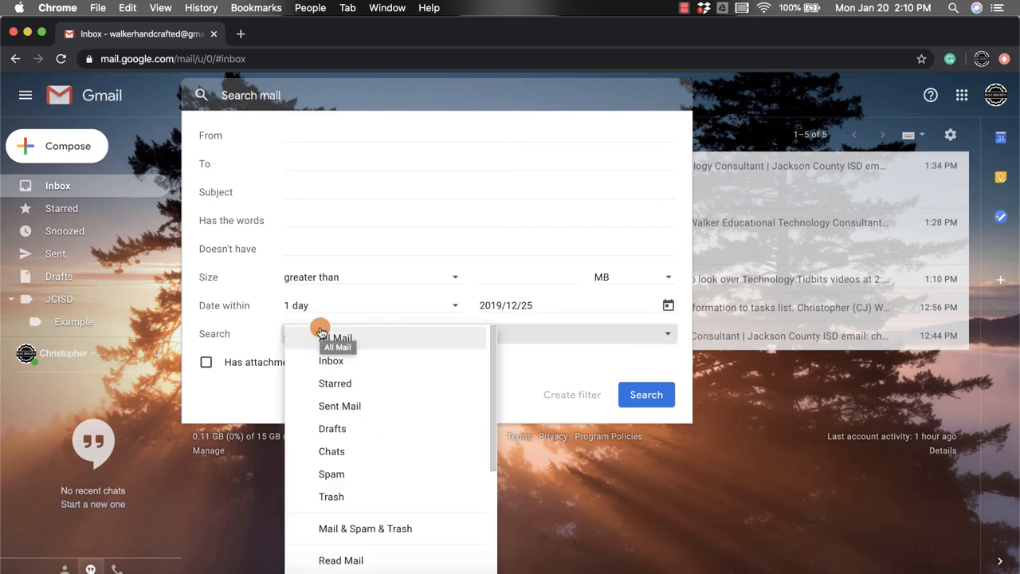
left_click(337, 337)
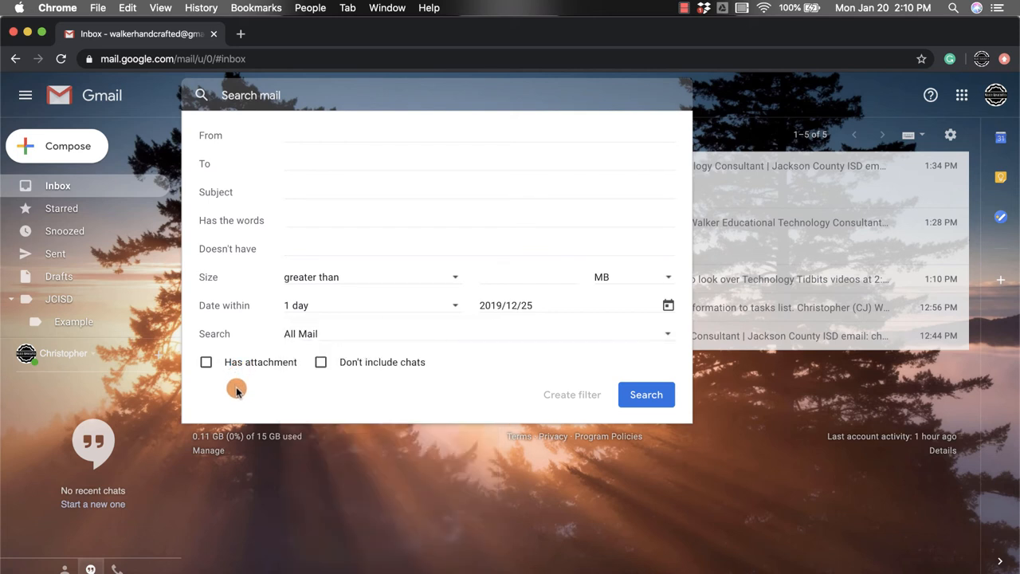
mouse_move(281, 373)
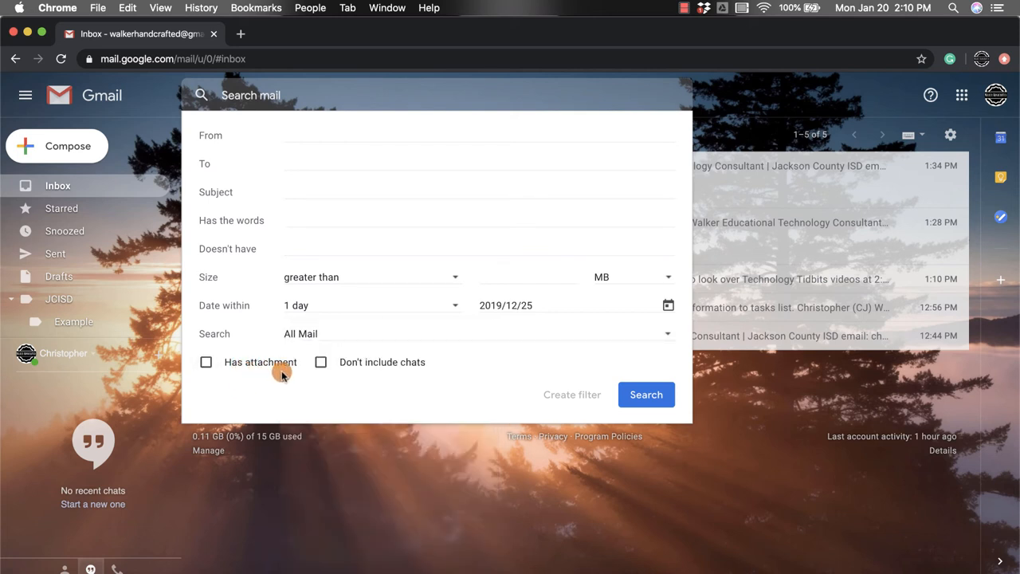
mouse_move(303, 138)
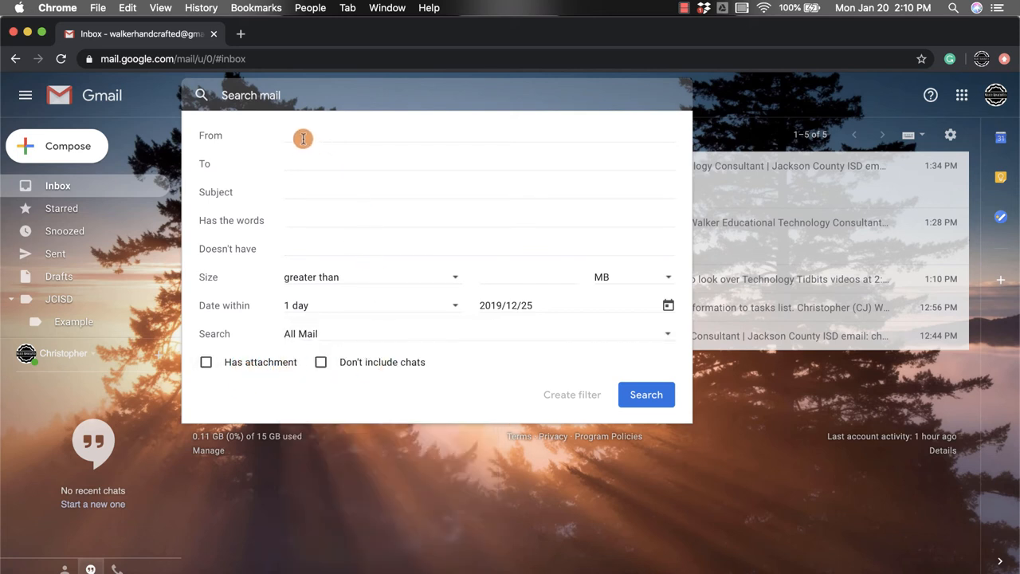
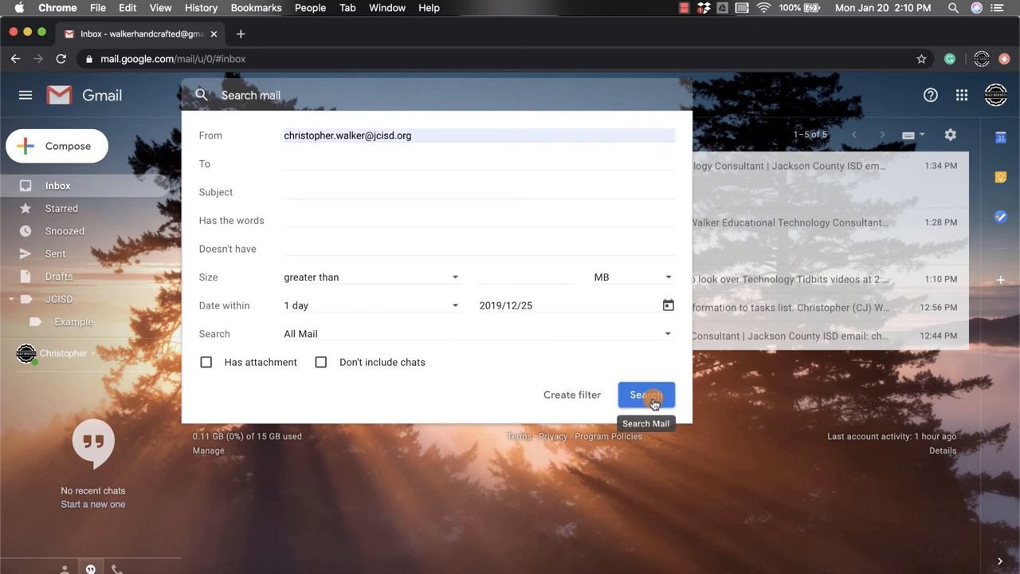
left_click(647, 395)
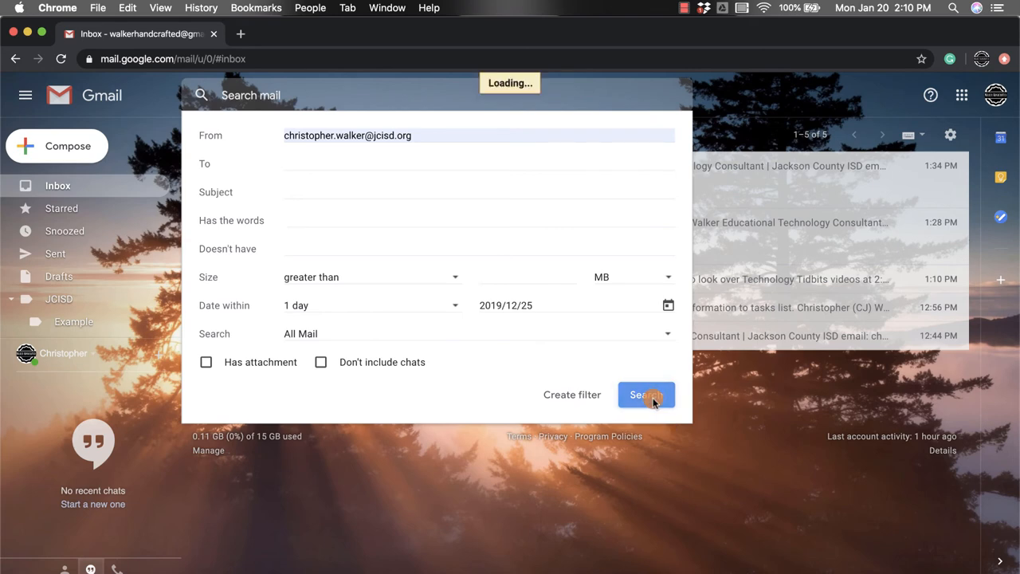
left_click(646, 395)
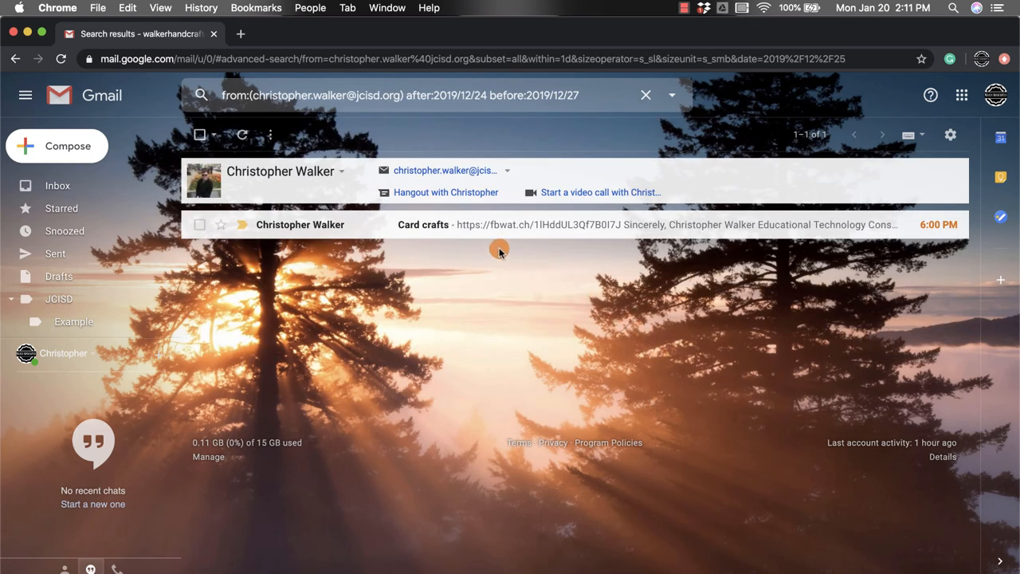
mouse_move(752, 254)
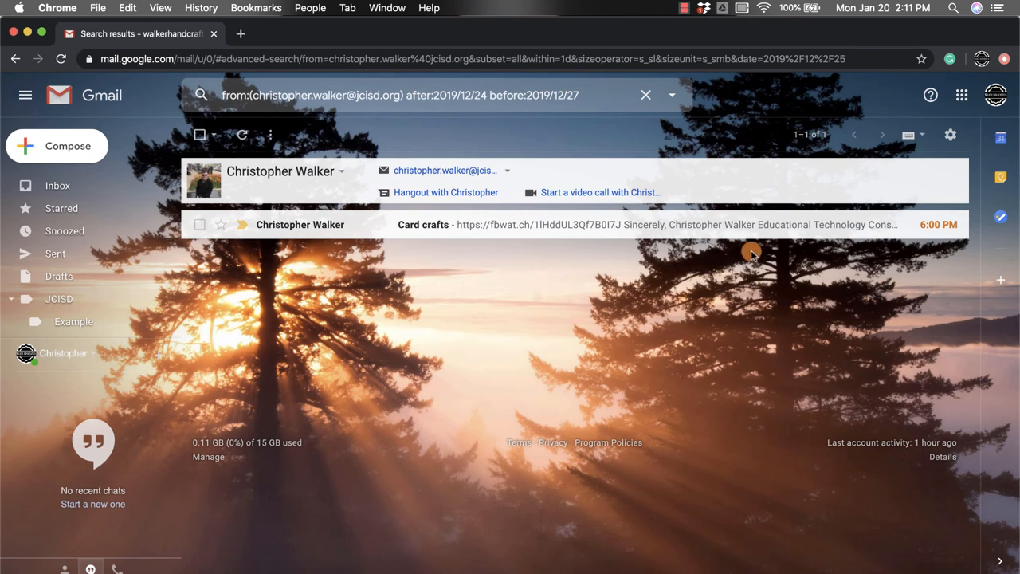